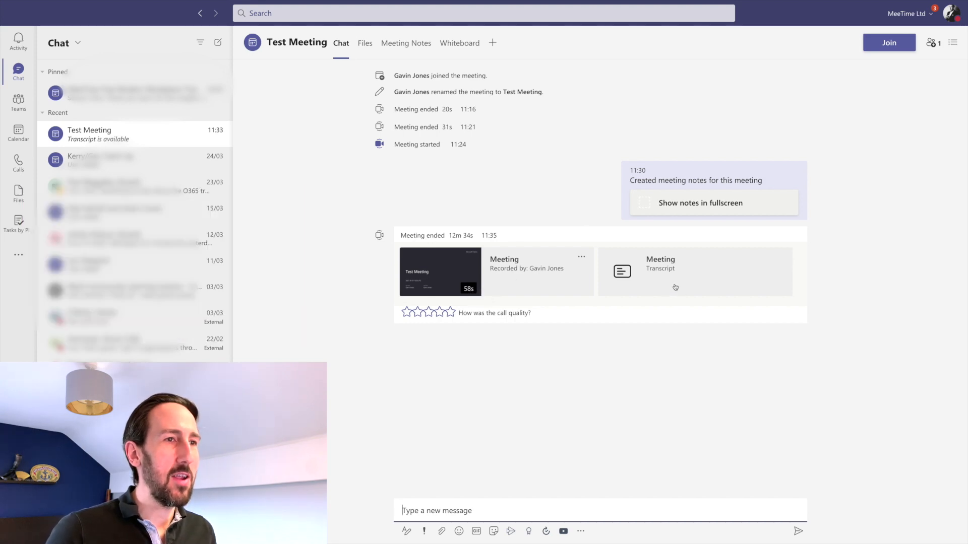
# Step: Play the Test Meeting recording, rate call quality four stars, and view then close the transcript
pyautogui.click(439, 272)
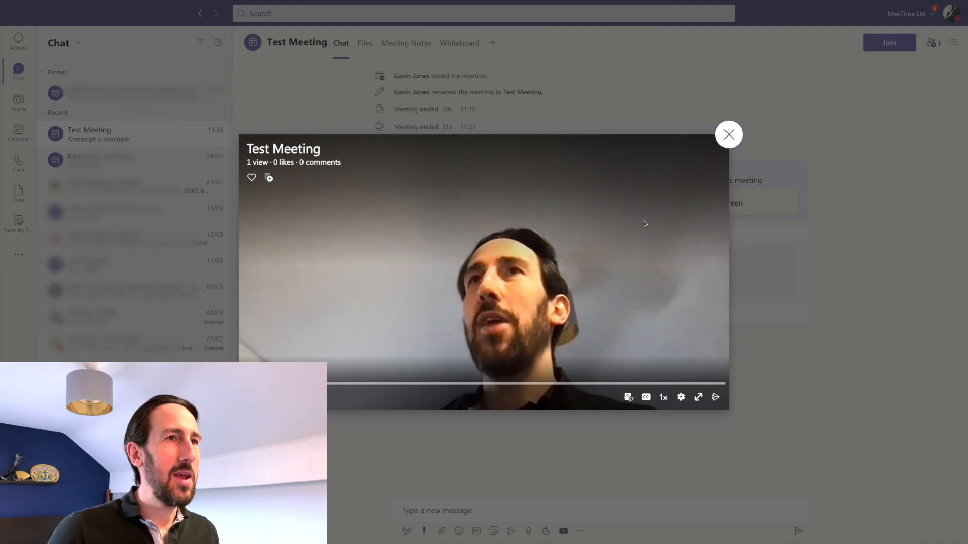
pyautogui.click(728, 134)
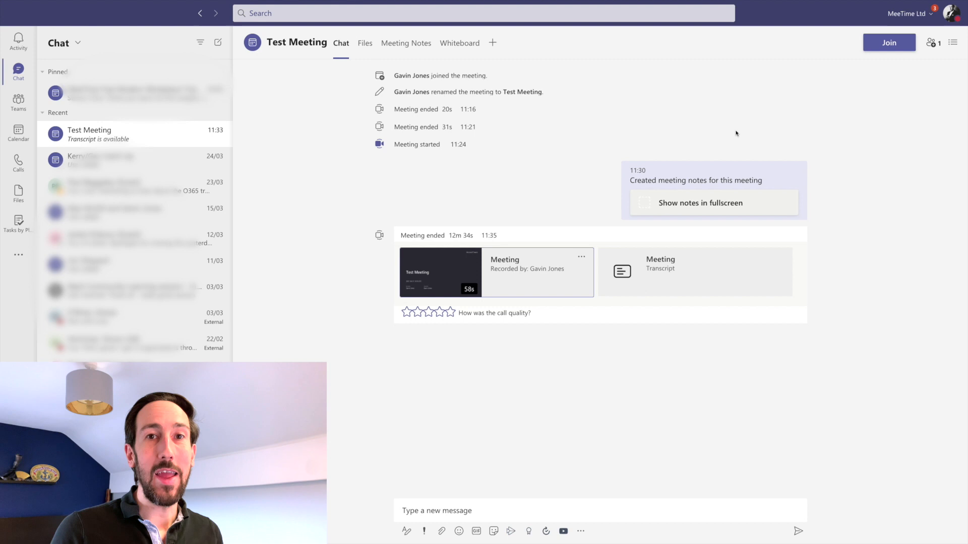
pyautogui.click(440, 313)
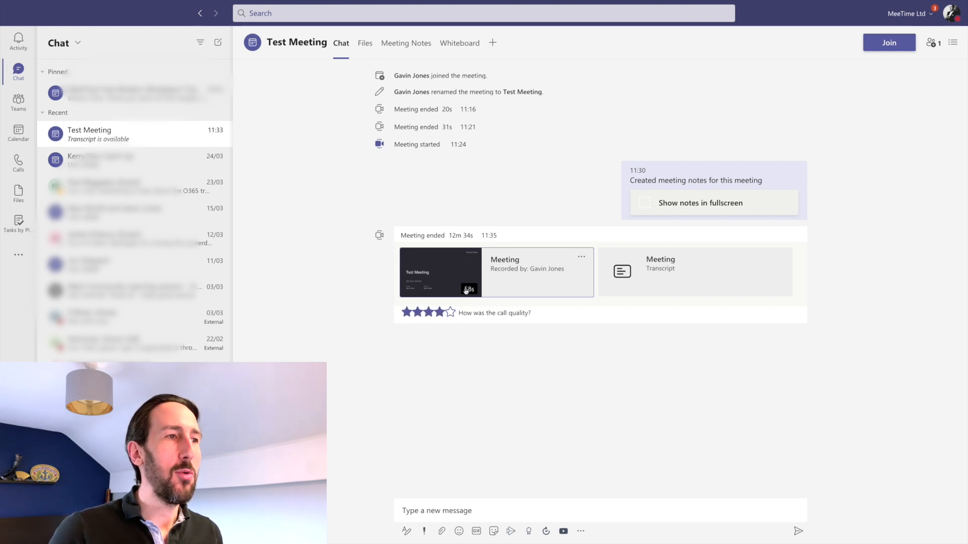
pyautogui.moveTo(514, 272)
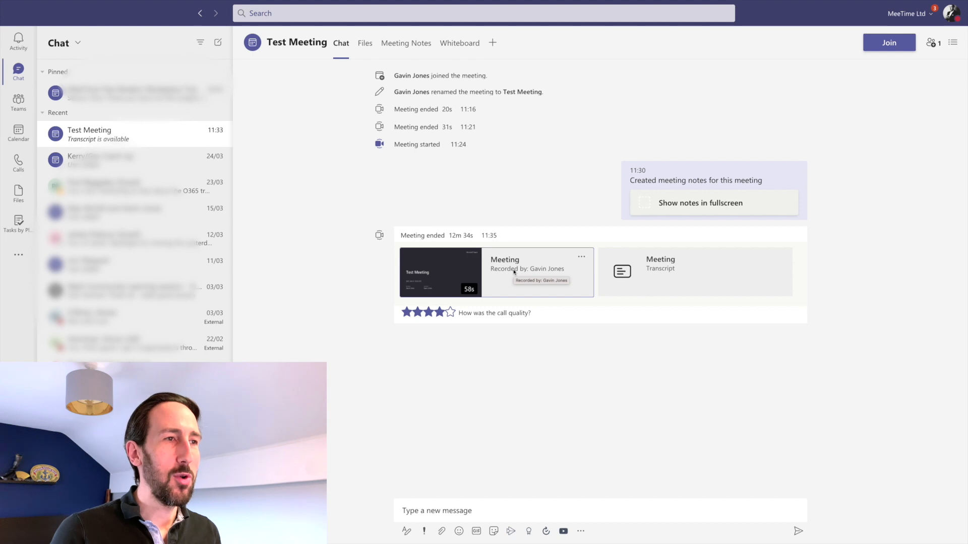
pyautogui.click(439, 272)
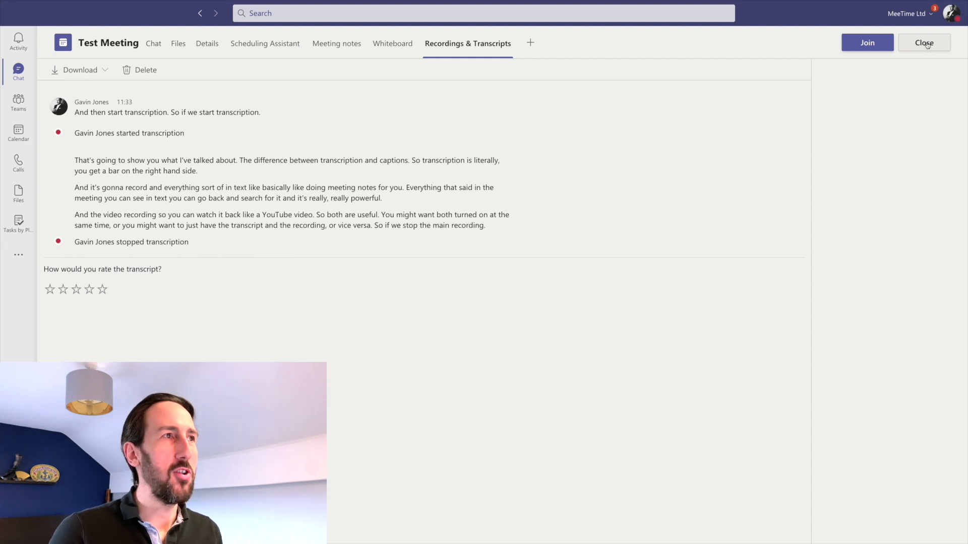
pyautogui.click(924, 42)
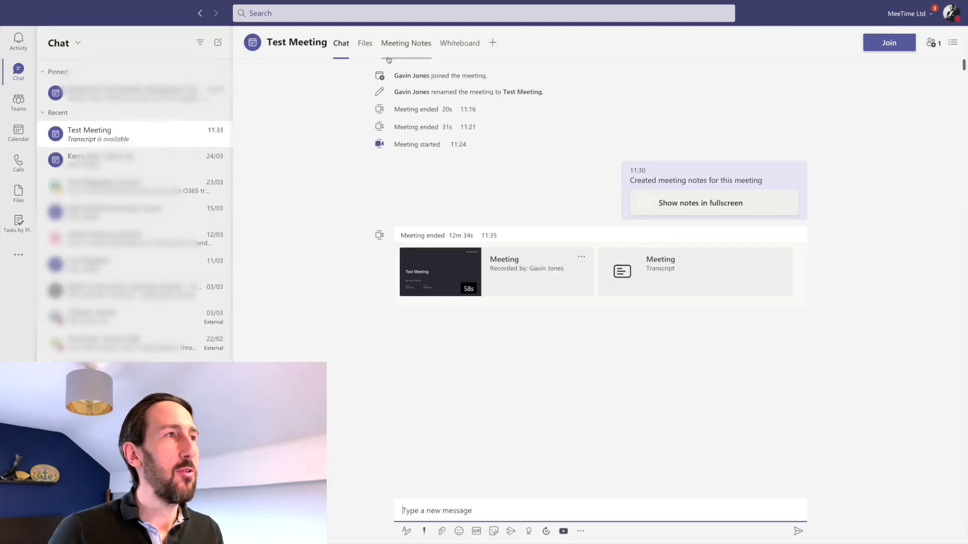
pyautogui.moveTo(365, 42)
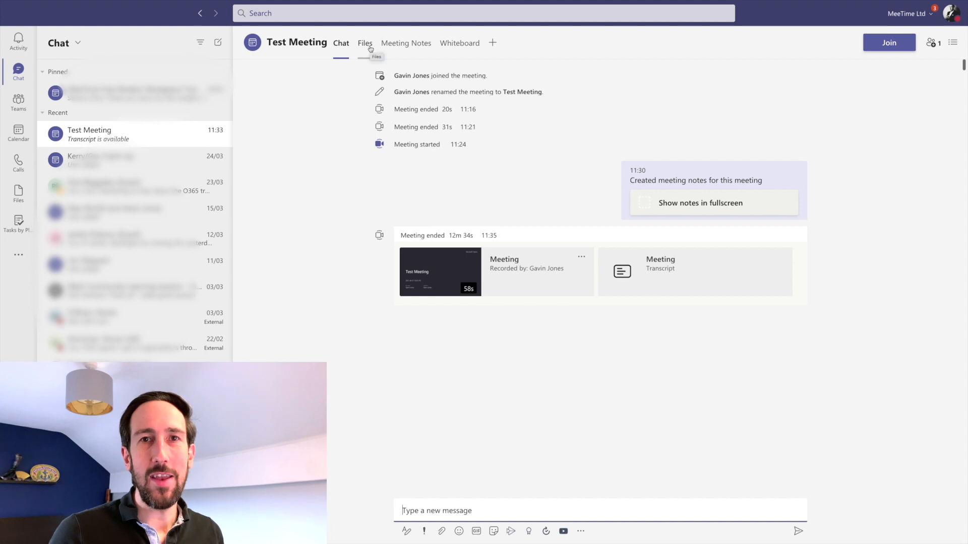
pyautogui.click(365, 42)
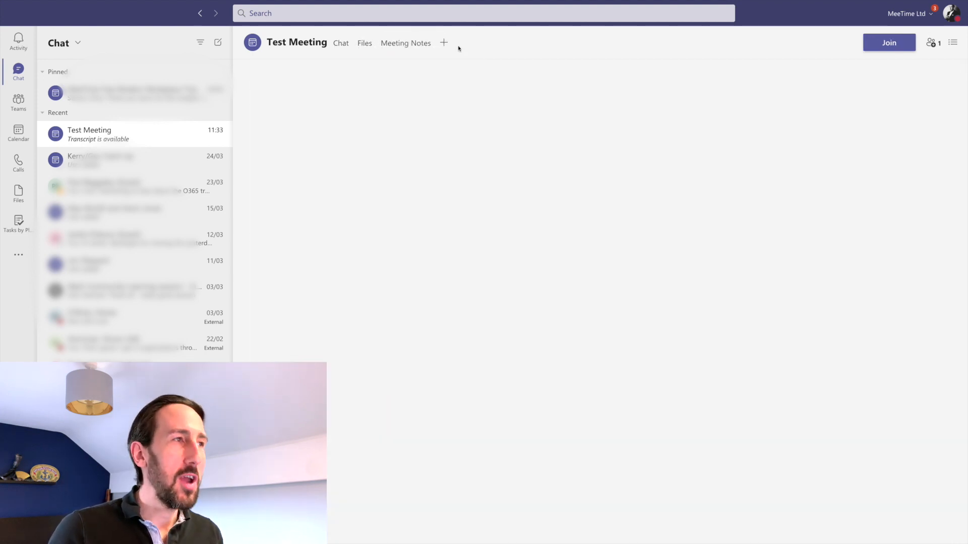
pyautogui.click(443, 43)
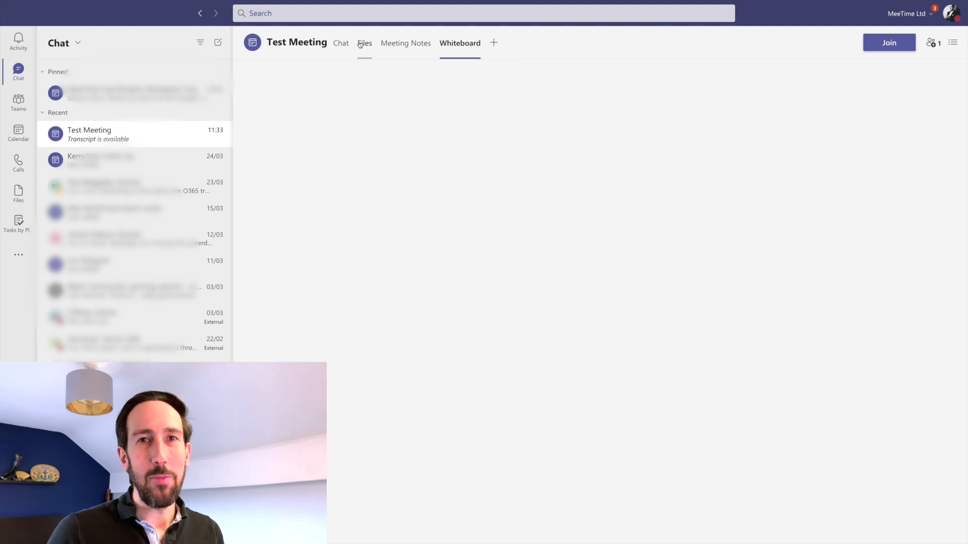
pyautogui.click(364, 43)
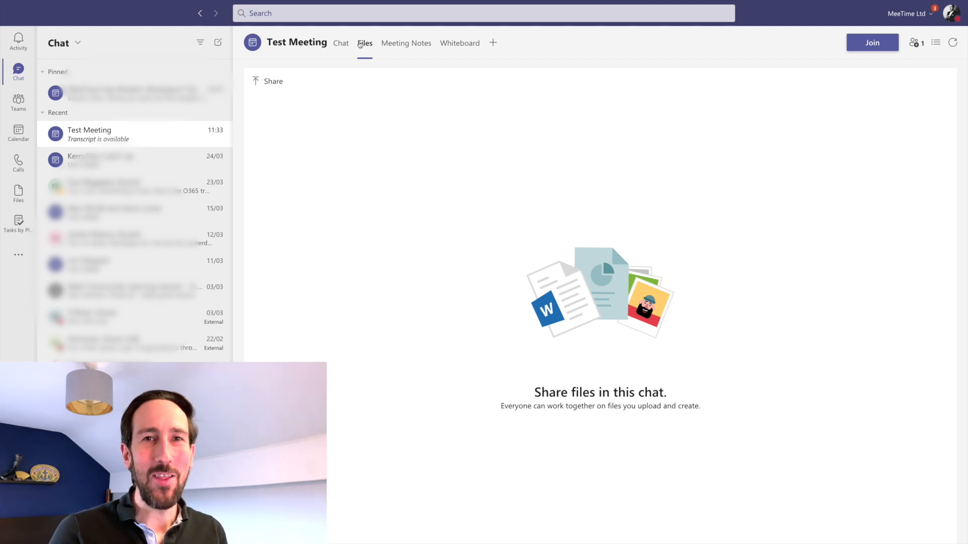
pyautogui.click(341, 42)
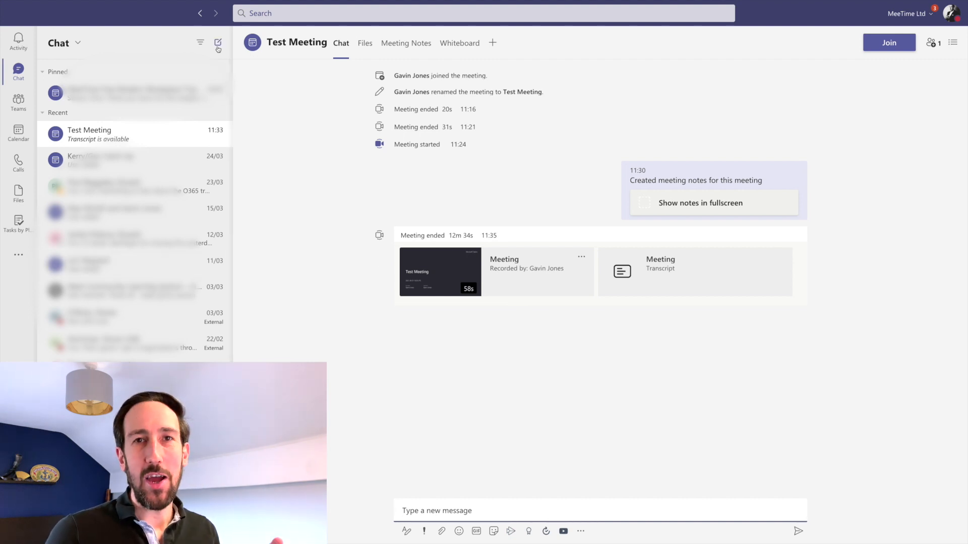
pyautogui.moveTo(217, 43)
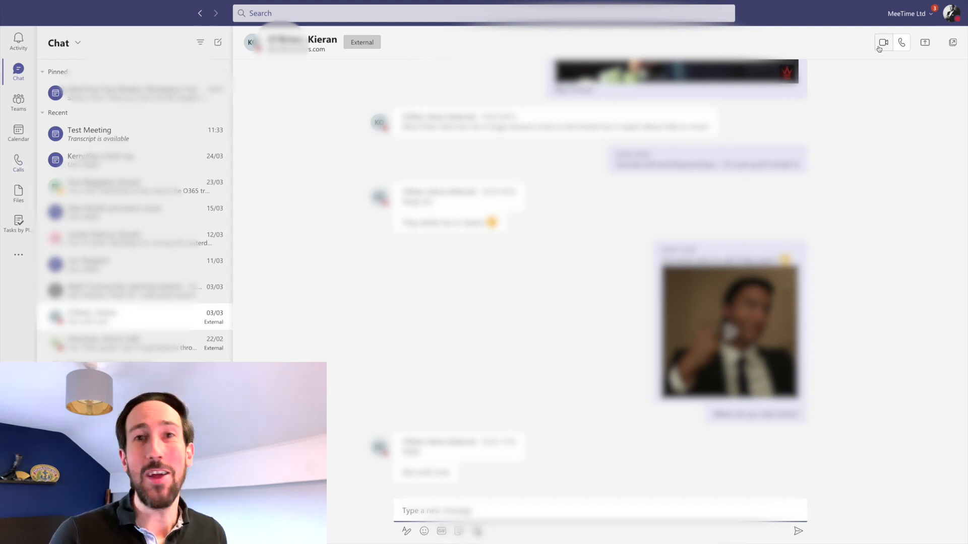
pyautogui.moveTo(883, 41)
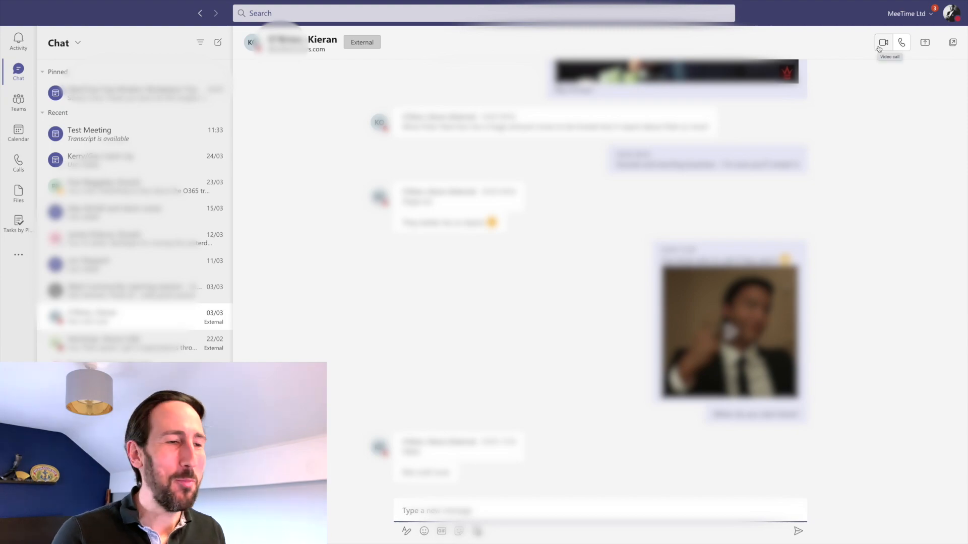
# Step: Switch to Teams to reach the Testing channel of Testing Team For YouTube
pyautogui.click(18, 102)
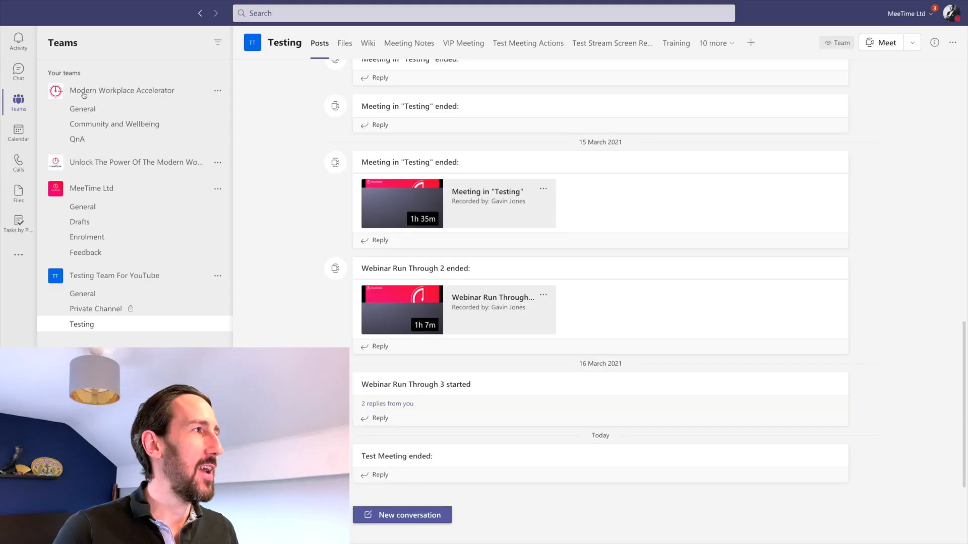
pyautogui.click(77, 139)
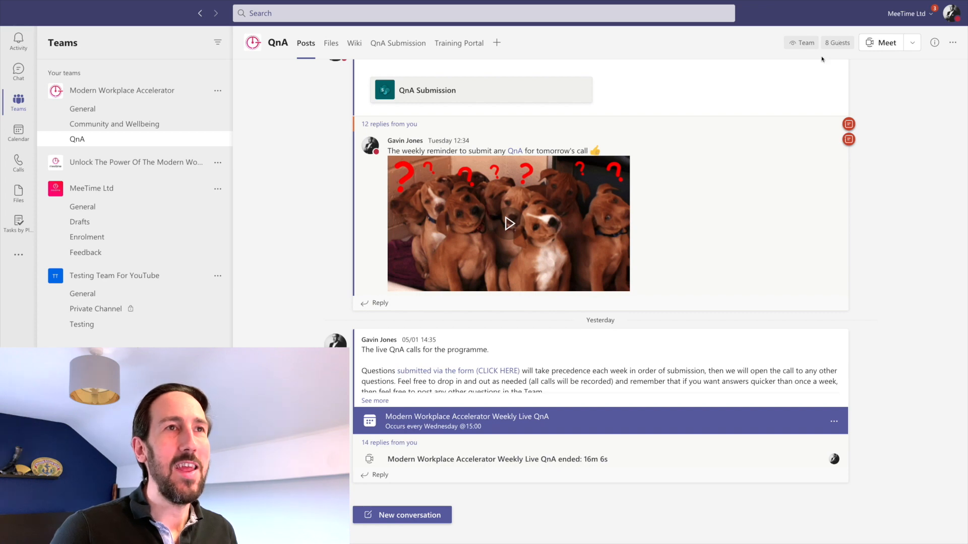
pyautogui.moveTo(252, 195)
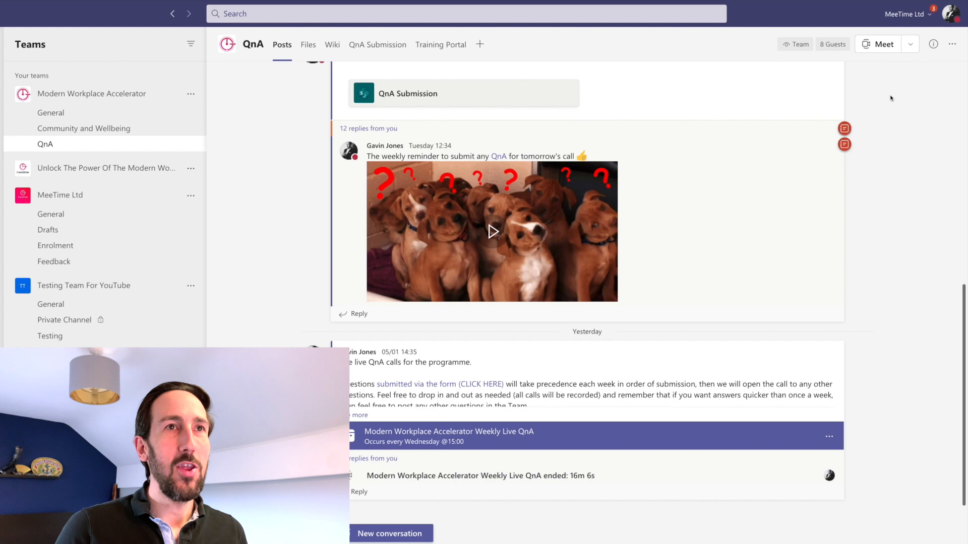
pyautogui.click(907, 13)
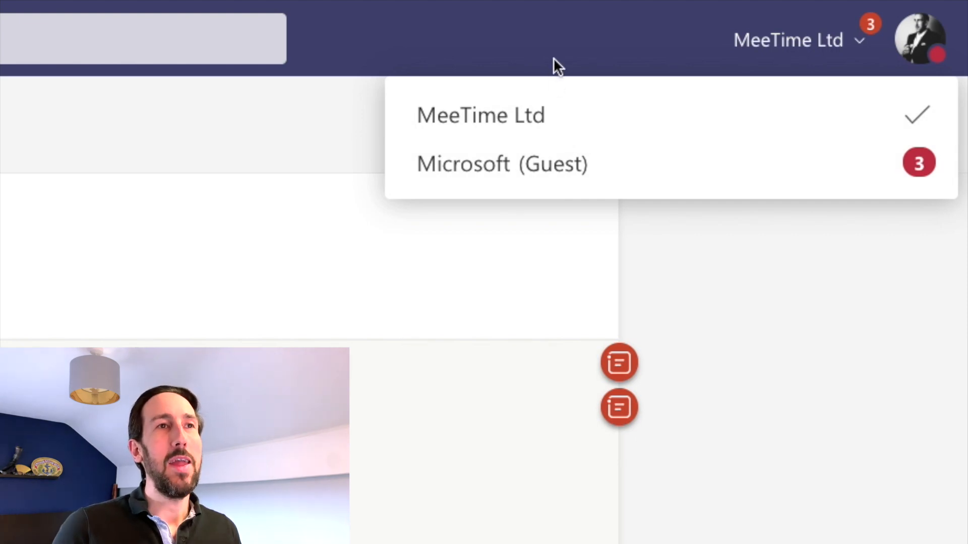
pyautogui.moveTo(500, 173)
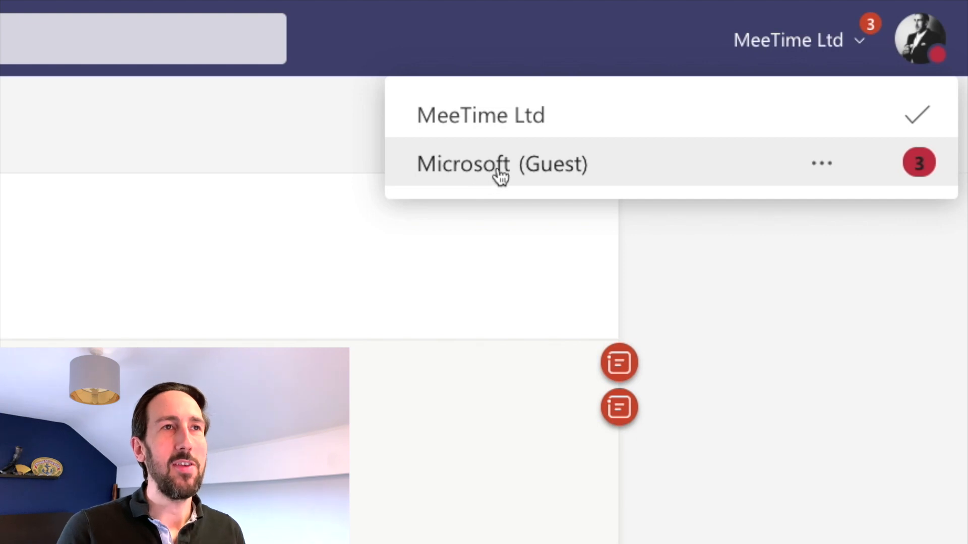
pyautogui.moveTo(608, 172)
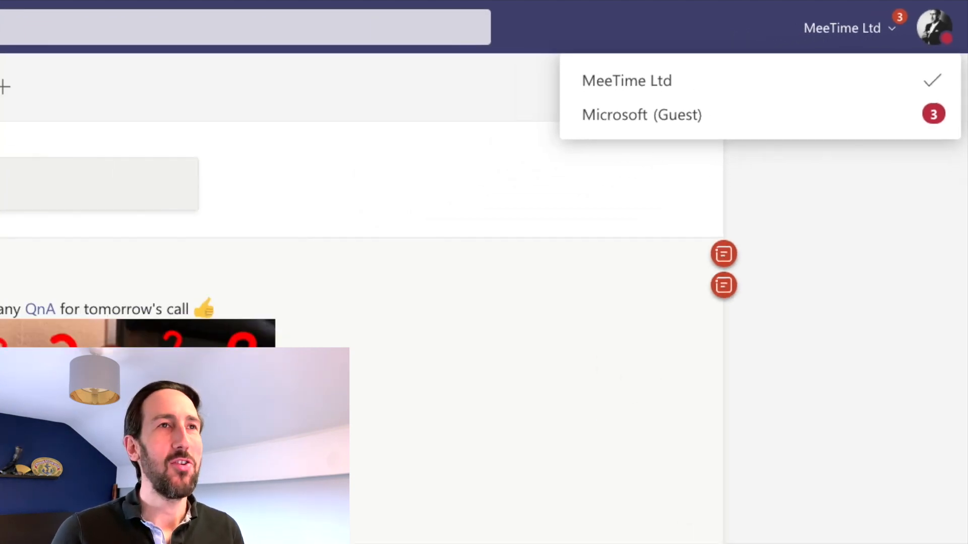
pyautogui.click(625, 80)
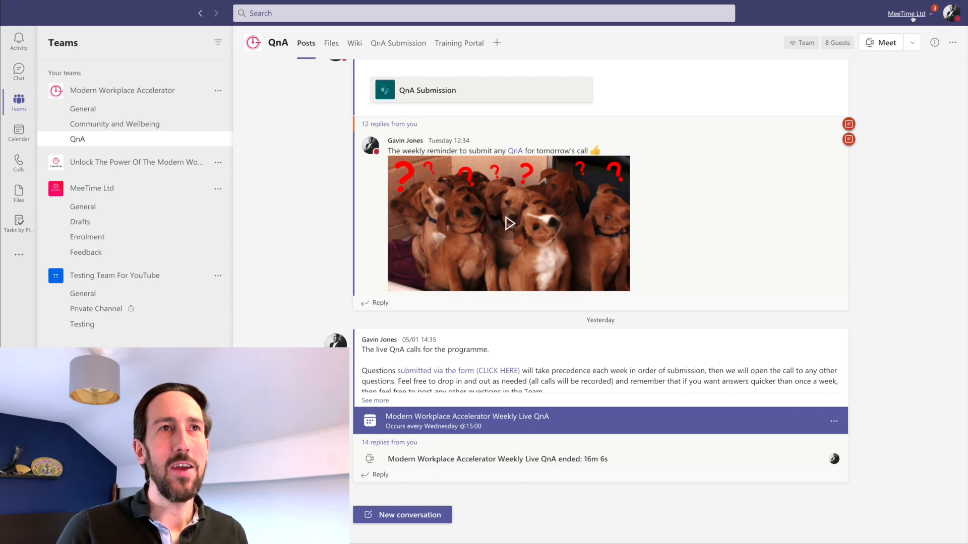
pyautogui.click(907, 13)
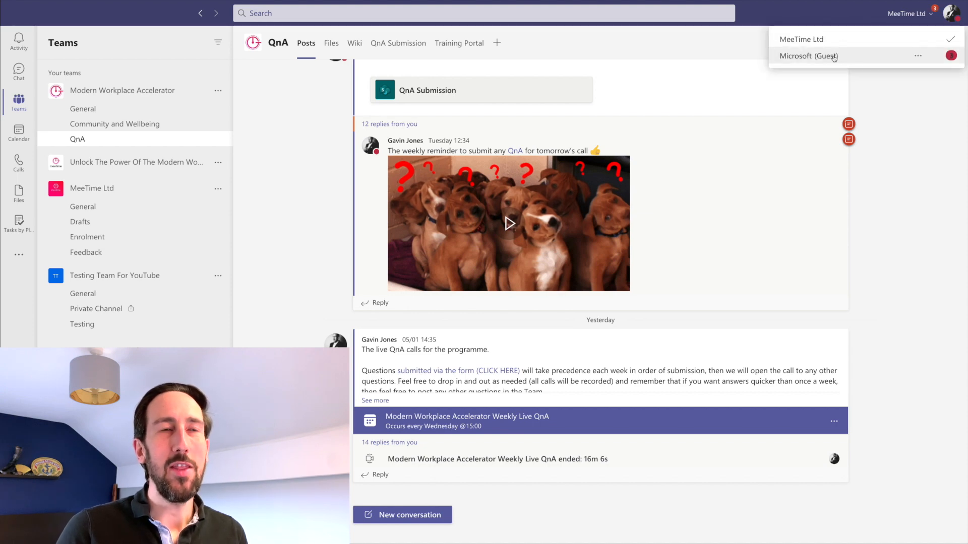
pyautogui.moveTo(808, 56)
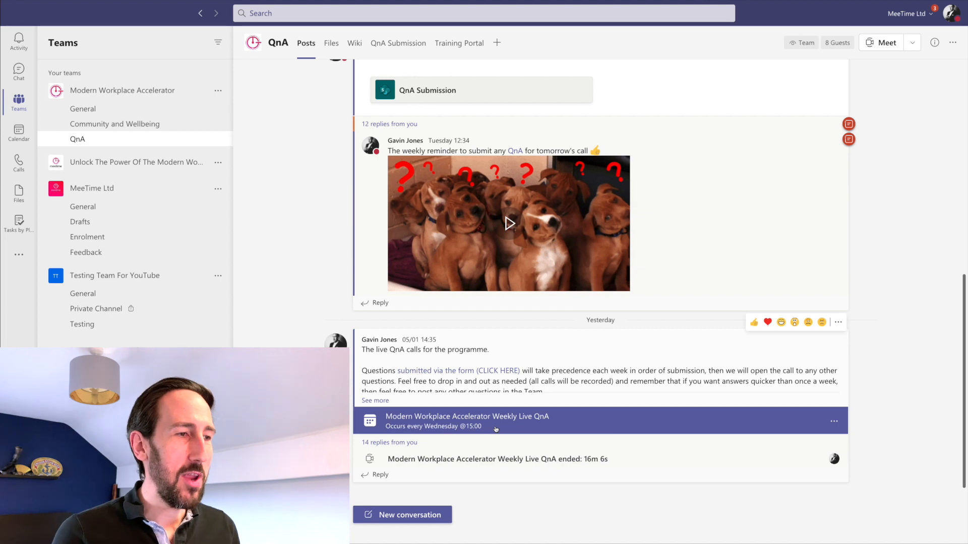
pyautogui.moveTo(495, 429)
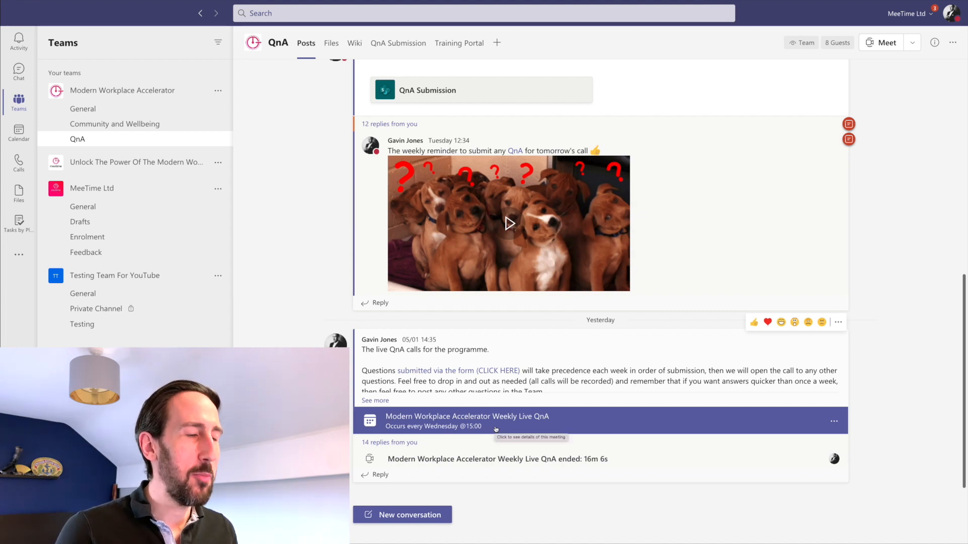
# Step: Open the Modern Workplace Accelerator Weekly Live QnA meeting details, then use the left rail
pyautogui.click(467, 420)
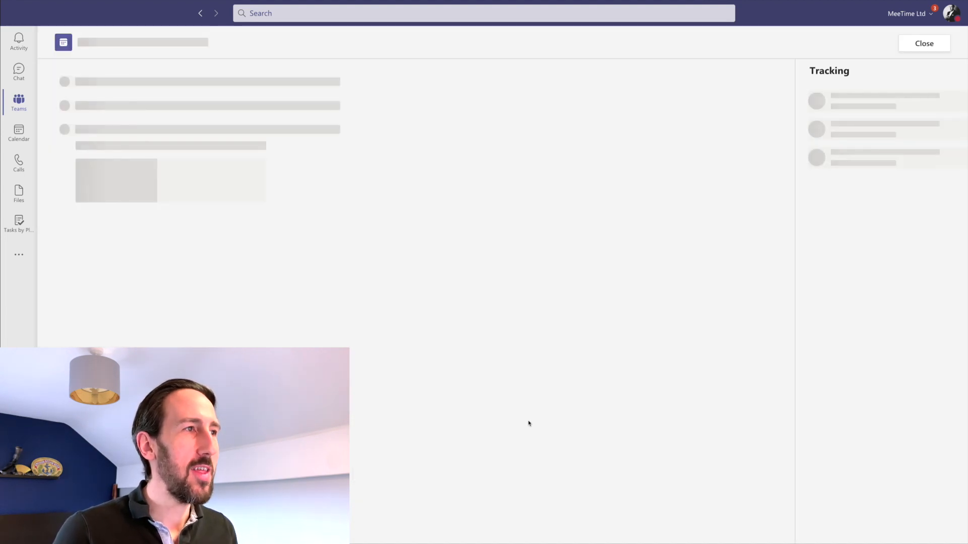
pyautogui.click(18, 71)
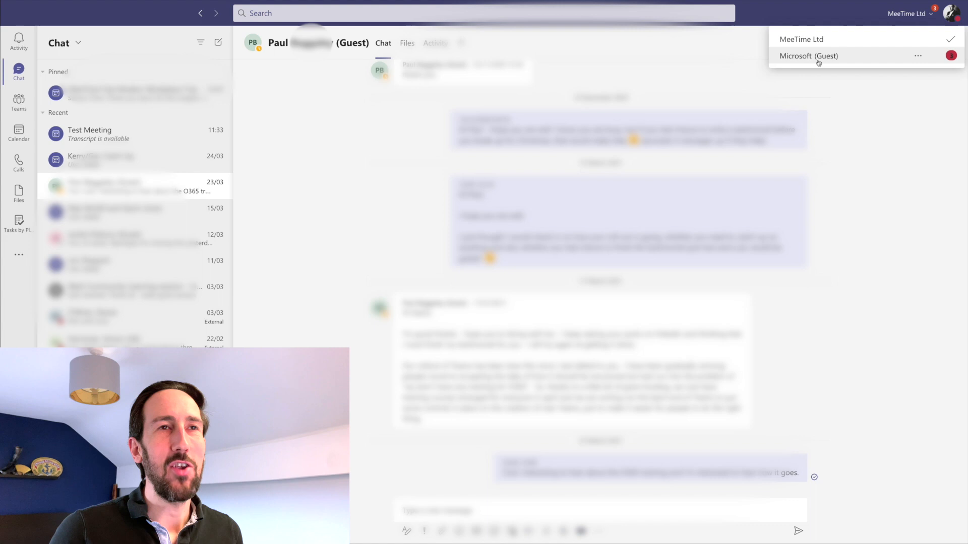
pyautogui.moveTo(818, 60)
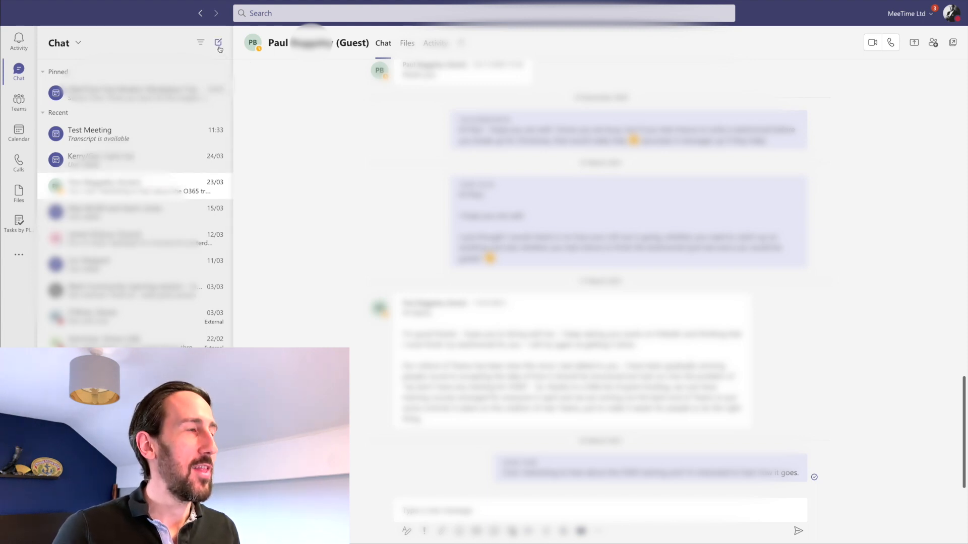
pyautogui.moveTo(217, 42)
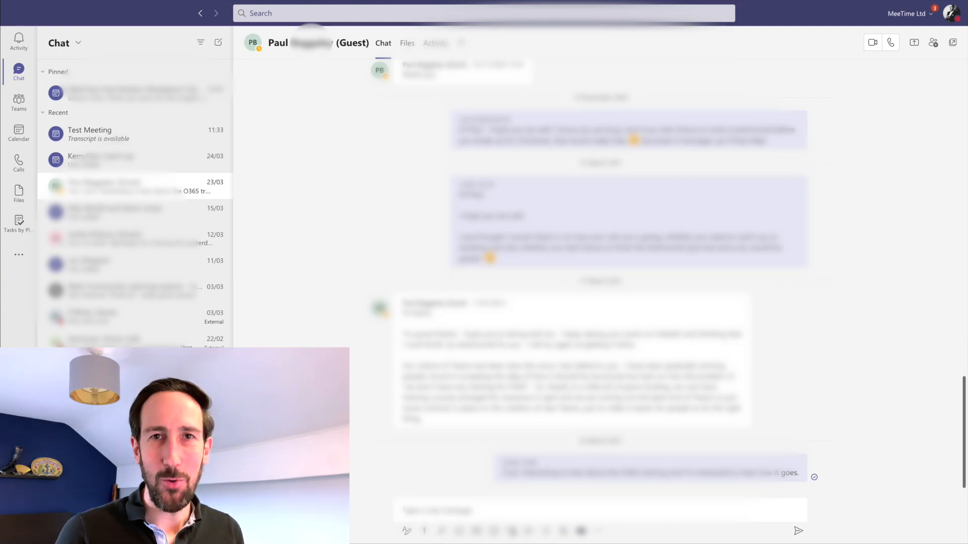
# Step: Return from the guest chat to the Modern Workplace Accelerator team's QnA channel posts
pyautogui.click(778, 205)
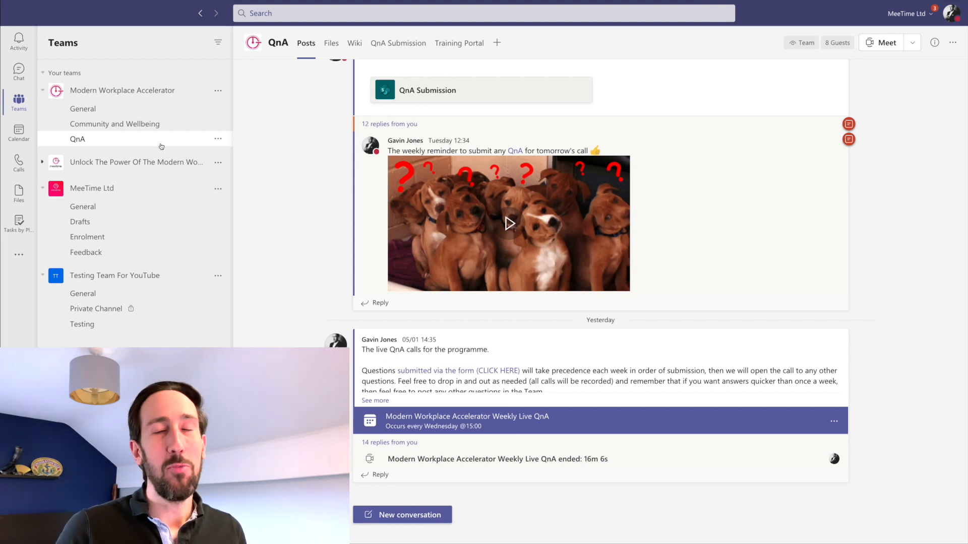
pyautogui.moveTo(77, 139)
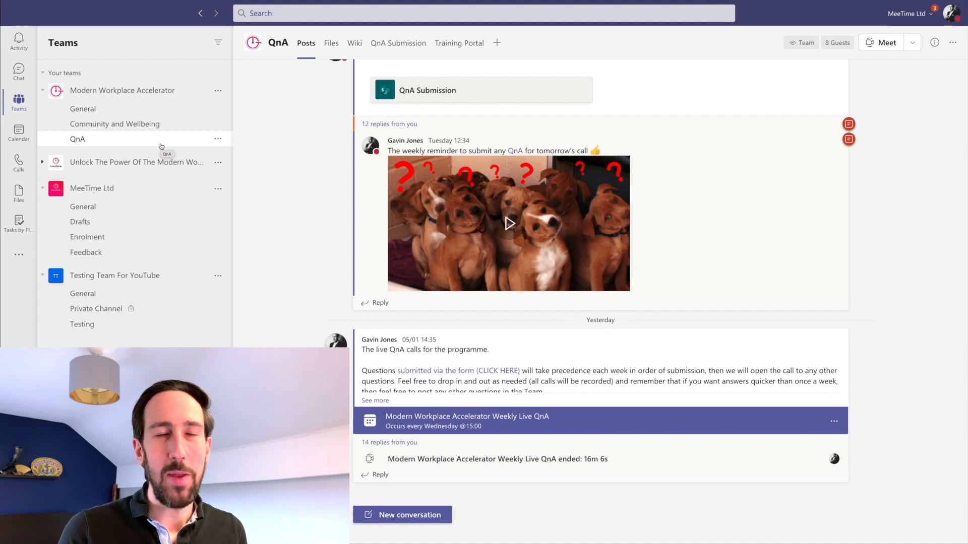